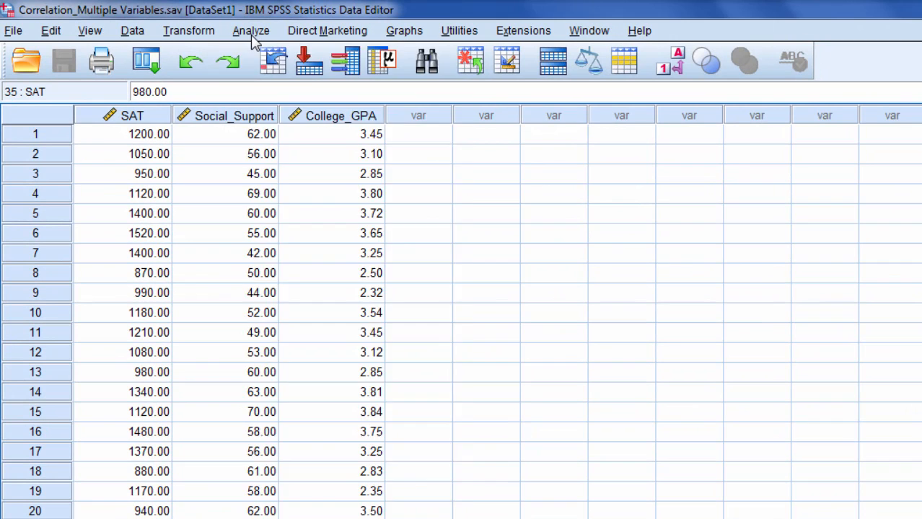
Start the Bivariate Correlations analysis from the Analyze menu
click(271, 30)
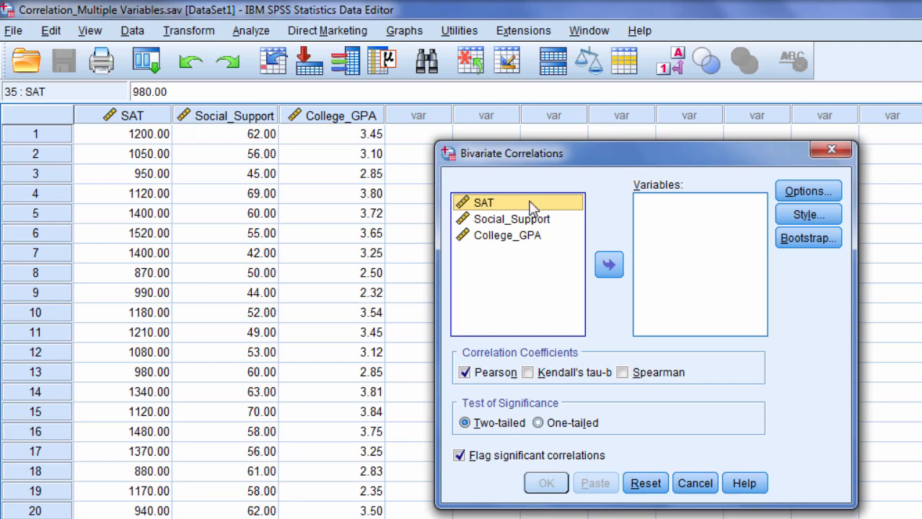
Move SAT, Social_Support and College_GPA into the Variables box
click(505, 235)
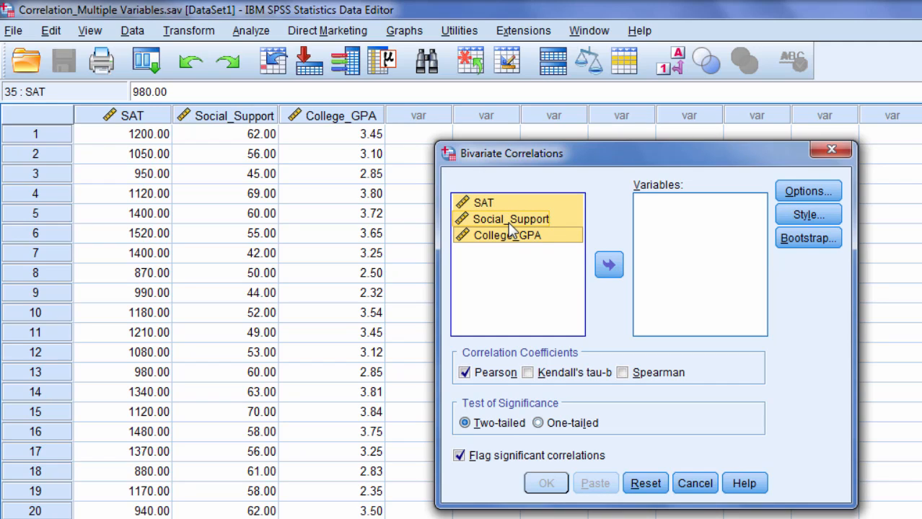
click(609, 264)
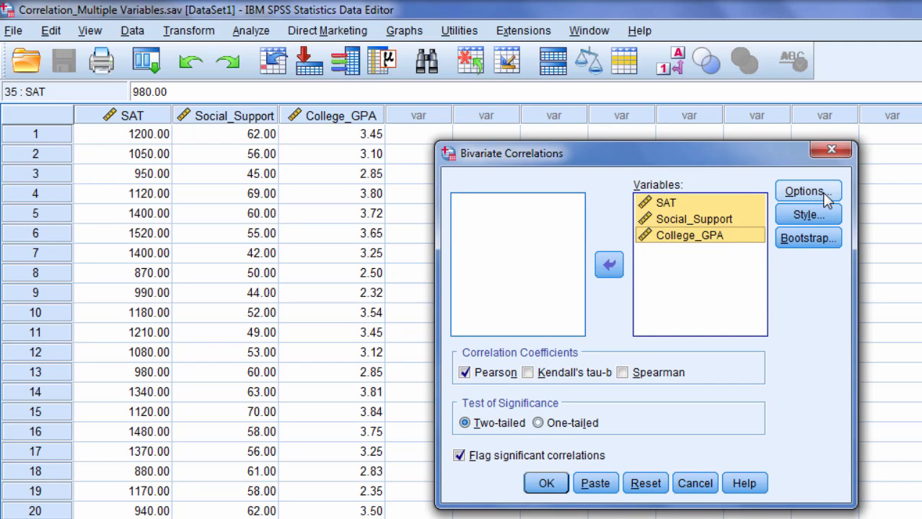
Request means, standard deviations, cross-product deviations and covariances in the correlation options
click(814, 192)
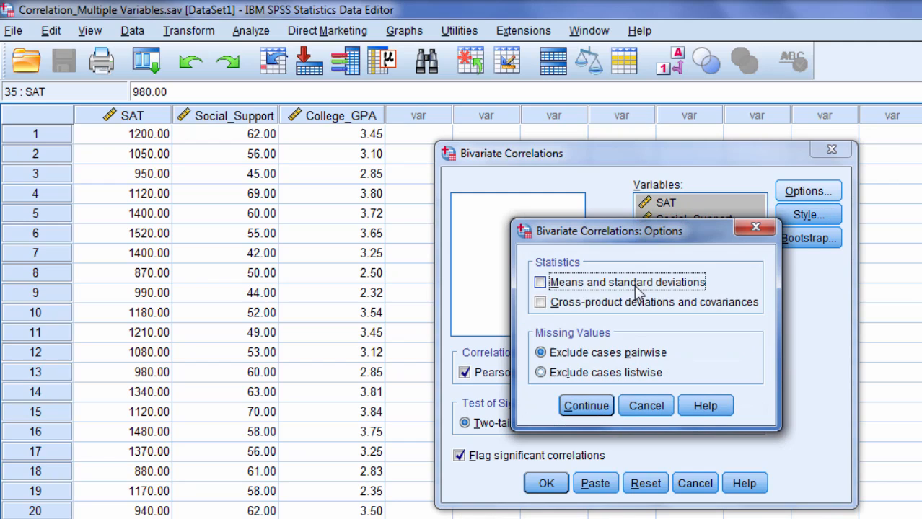
click(538, 281)
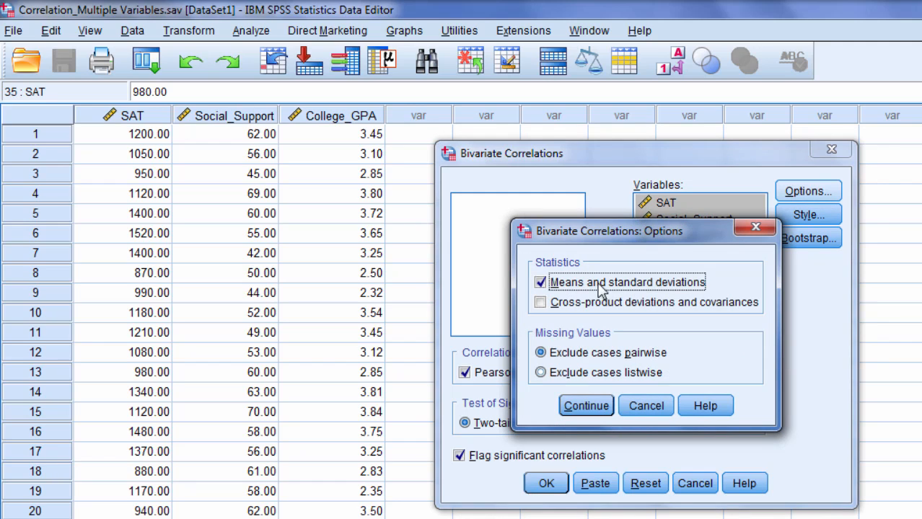
click(542, 303)
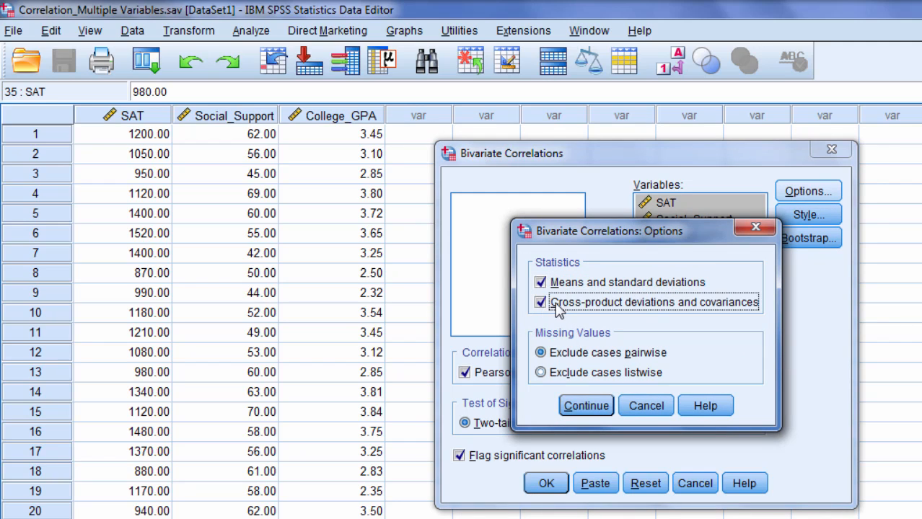
mouse_move(711, 325)
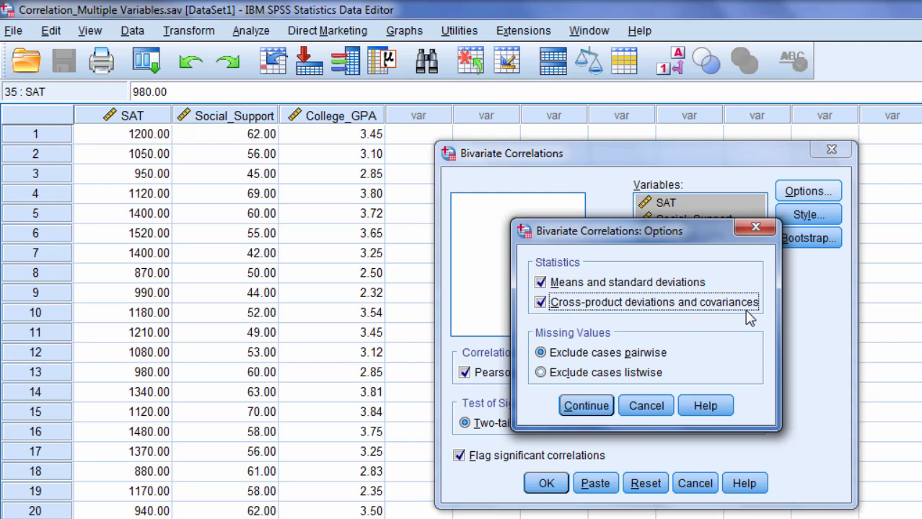
mouse_move(747, 329)
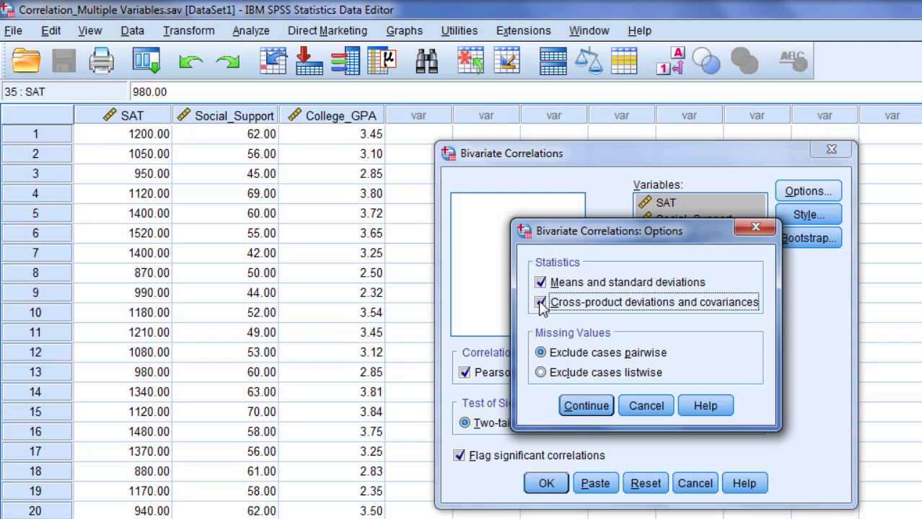
click(585, 404)
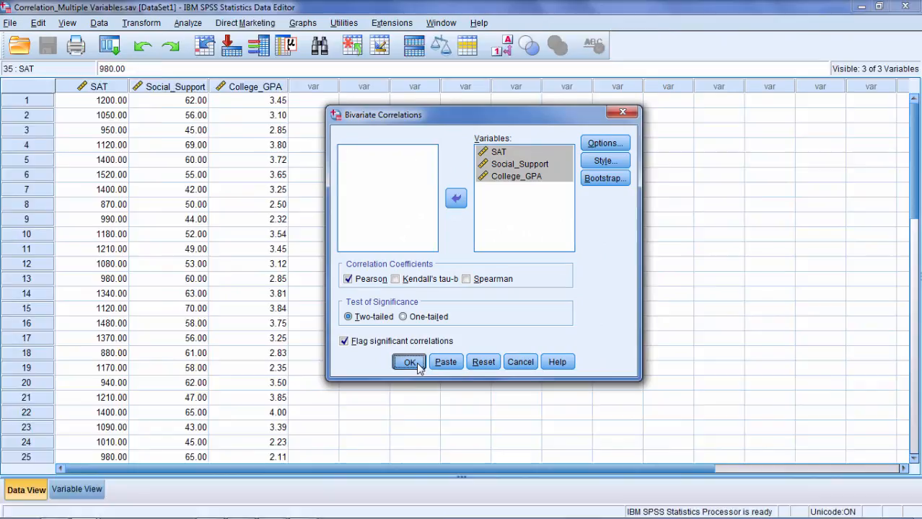
Run the analysis and highlight the covariances 306.639, 73.715 and 2.166 in the output table
click(409, 362)
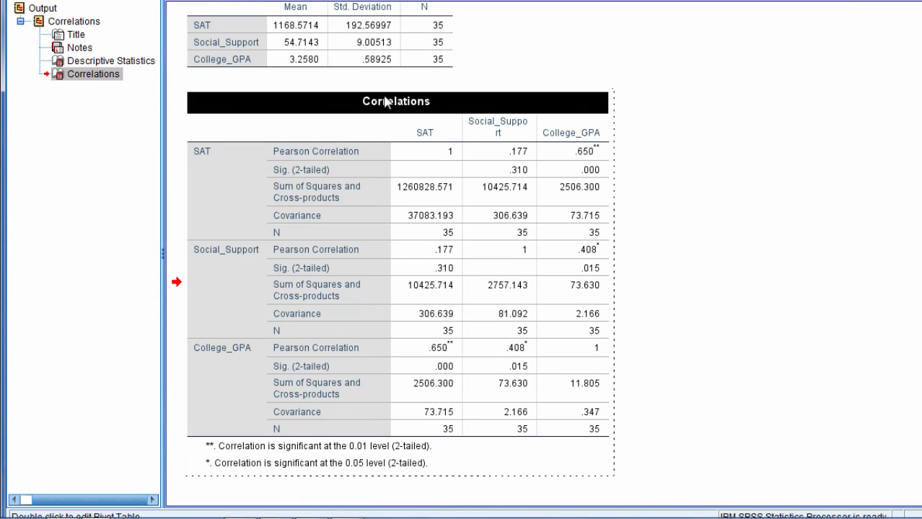
mouse_move(453, 166)
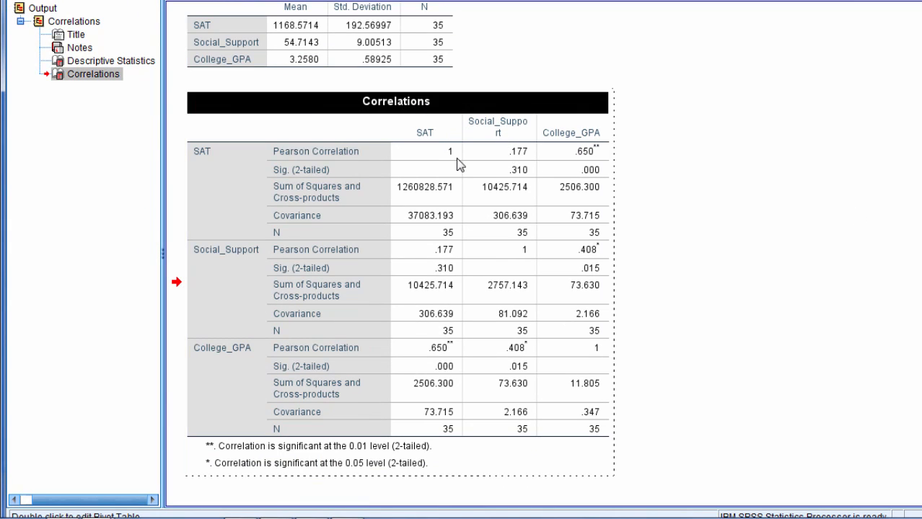
mouse_move(464, 215)
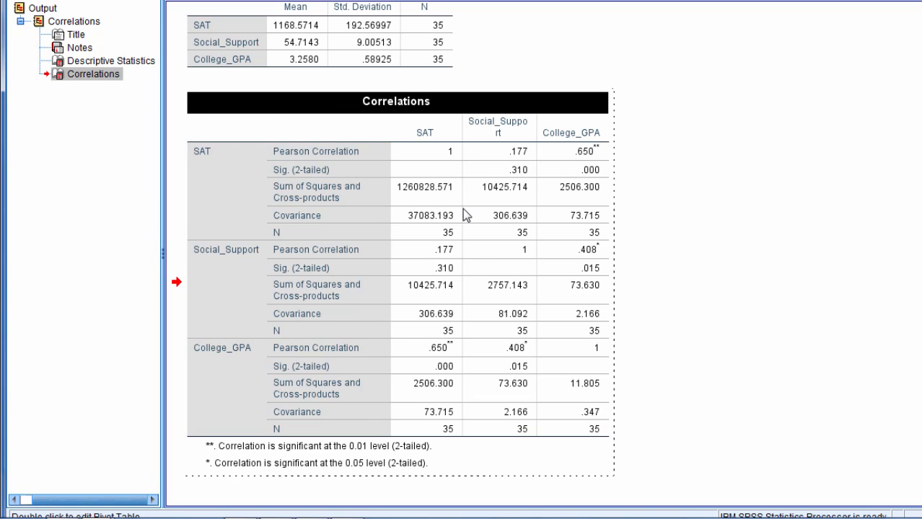
click(295, 215)
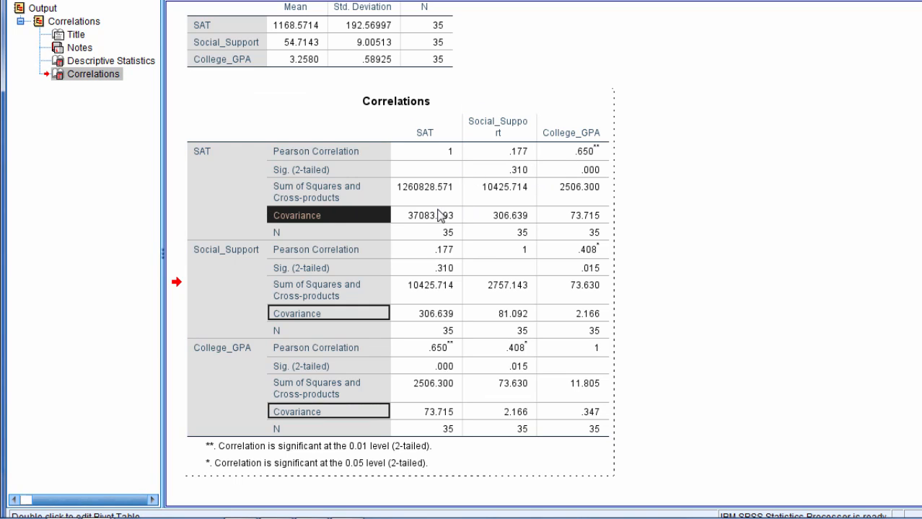
mouse_move(331, 218)
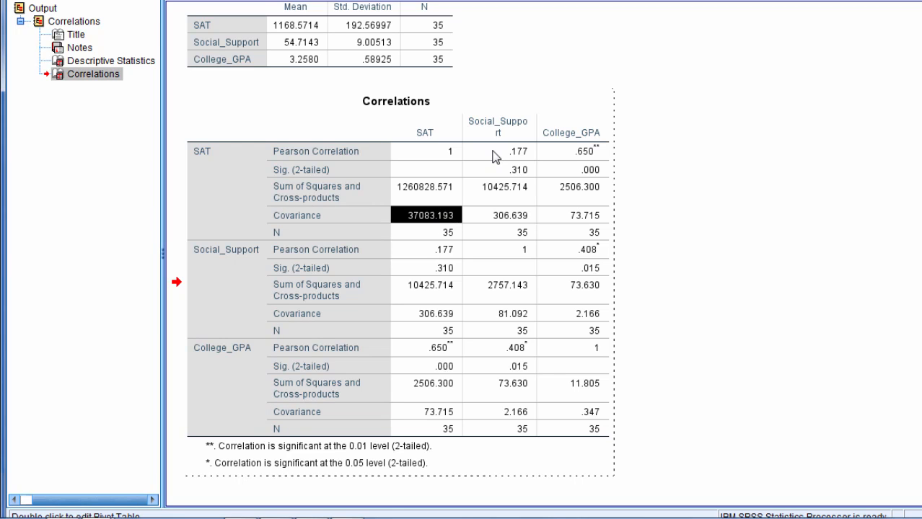
mouse_move(502, 219)
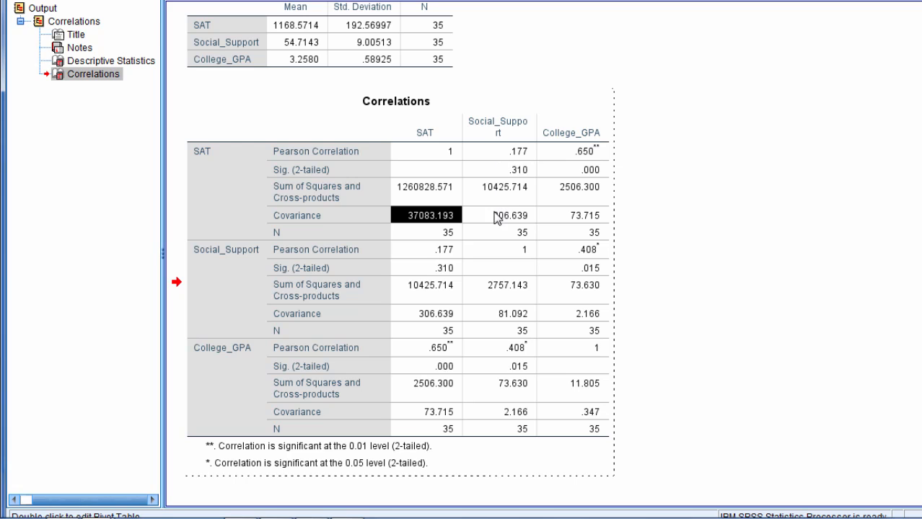
click(512, 215)
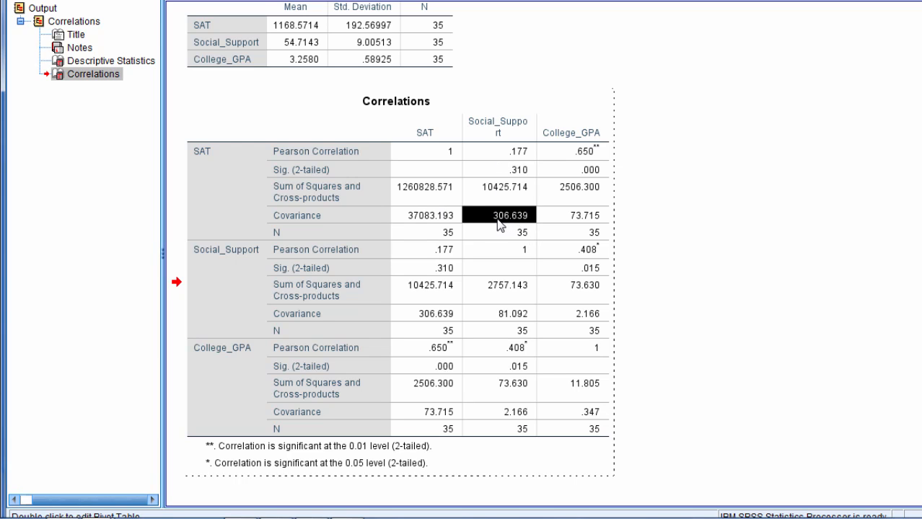
mouse_move(508, 223)
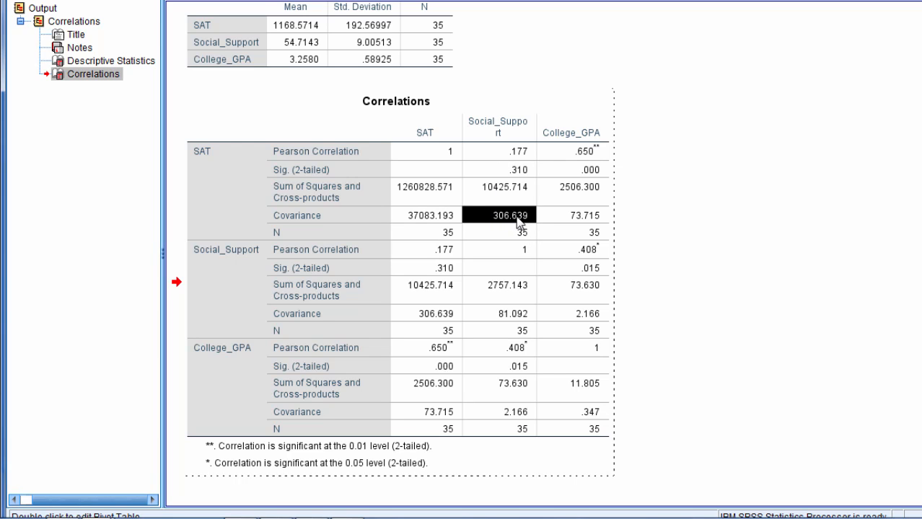
mouse_move(523, 228)
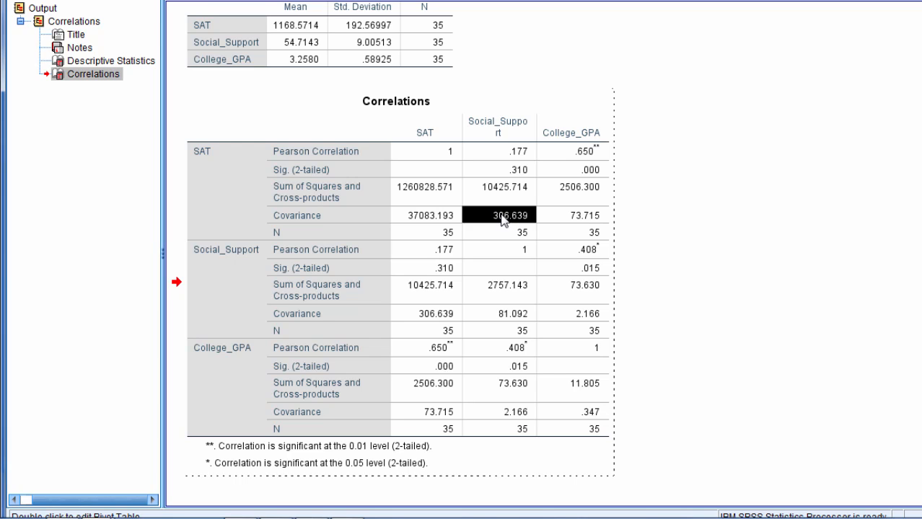
mouse_move(498, 127)
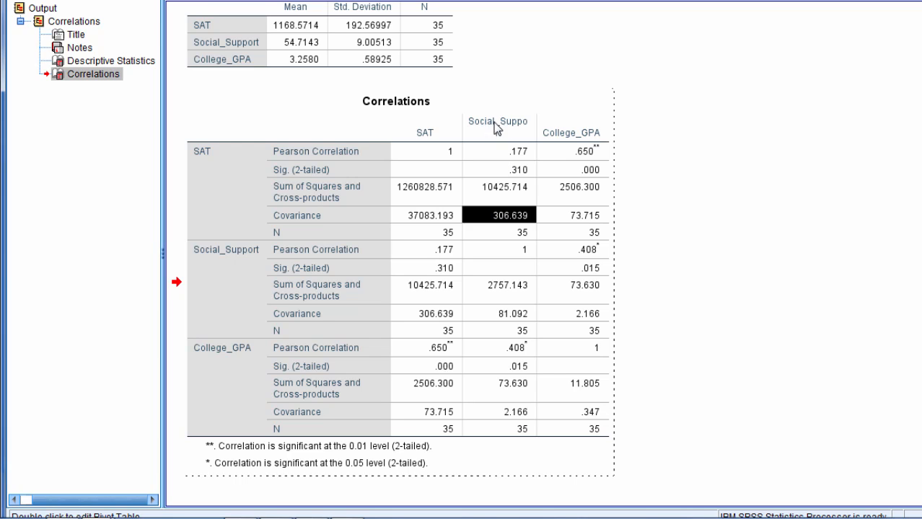
mouse_move(212, 157)
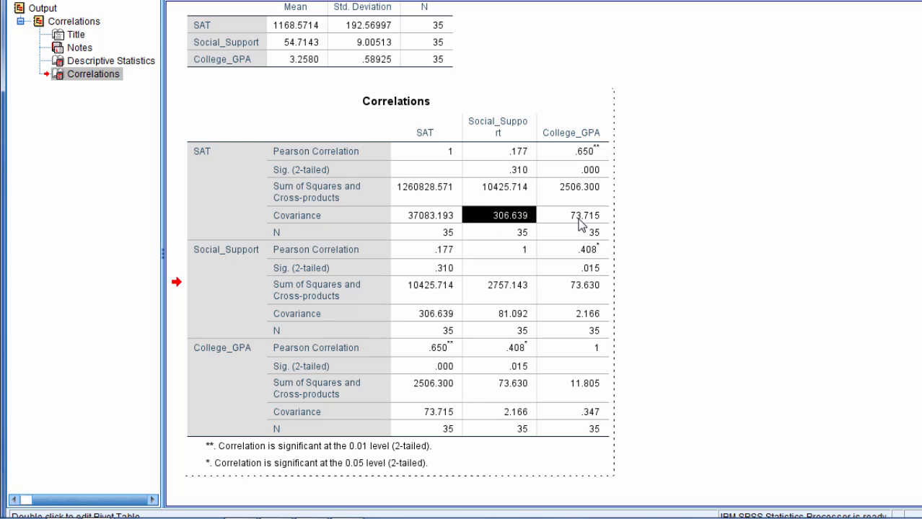
click(585, 214)
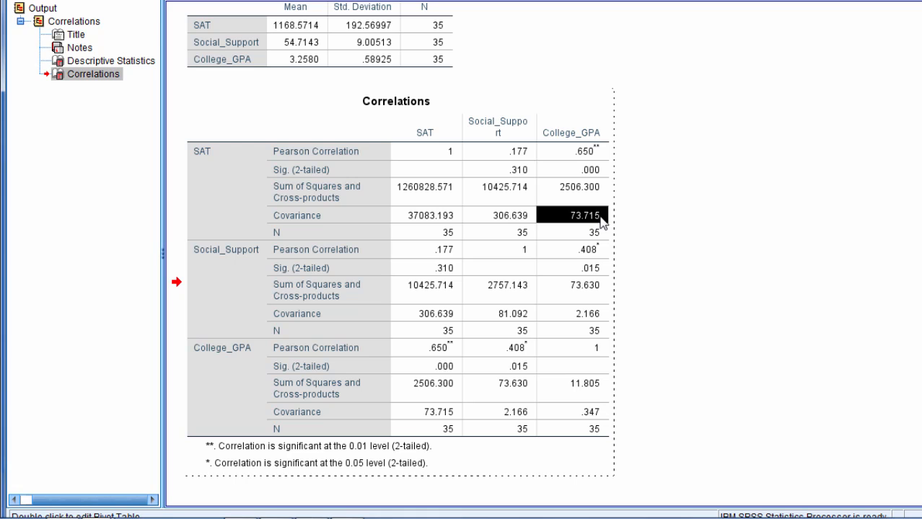
mouse_move(586, 136)
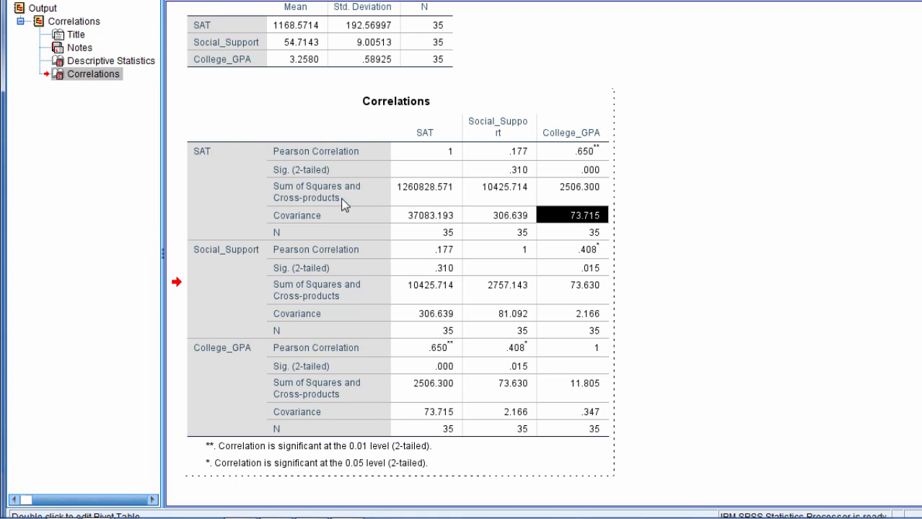
mouse_move(555, 315)
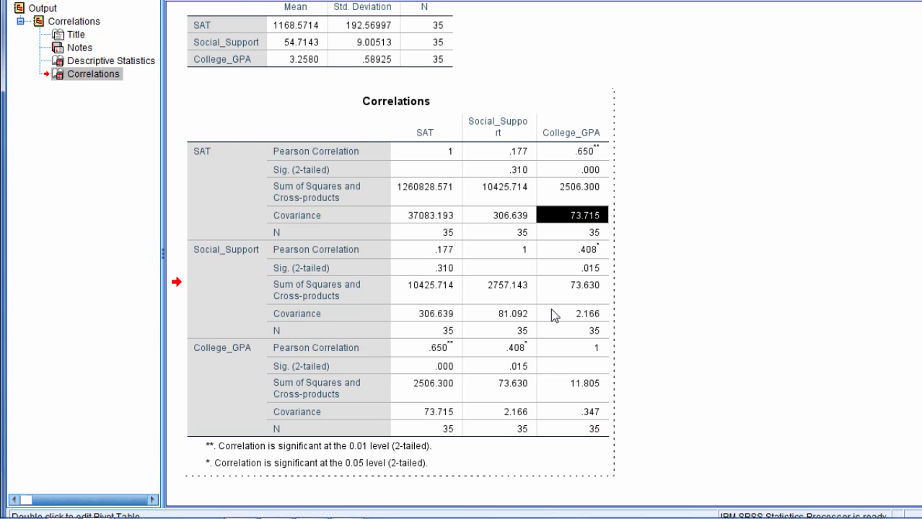
click(582, 314)
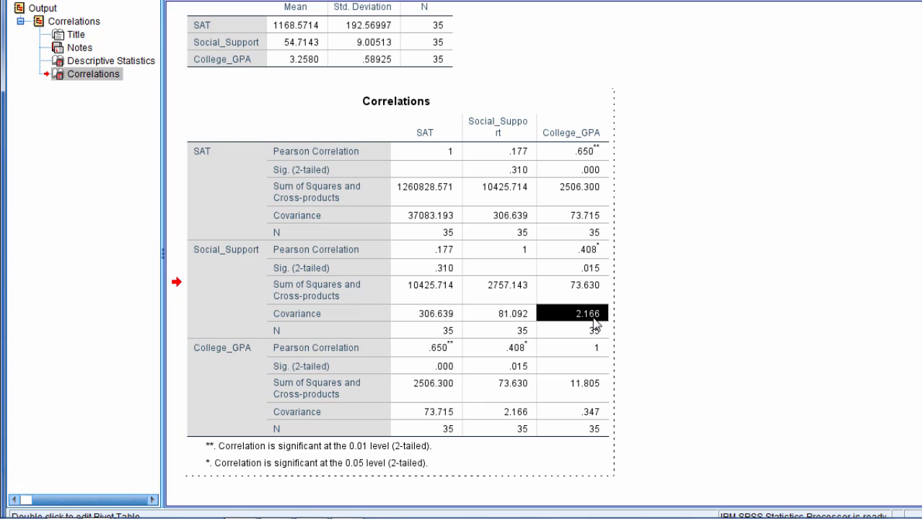
mouse_move(324, 240)
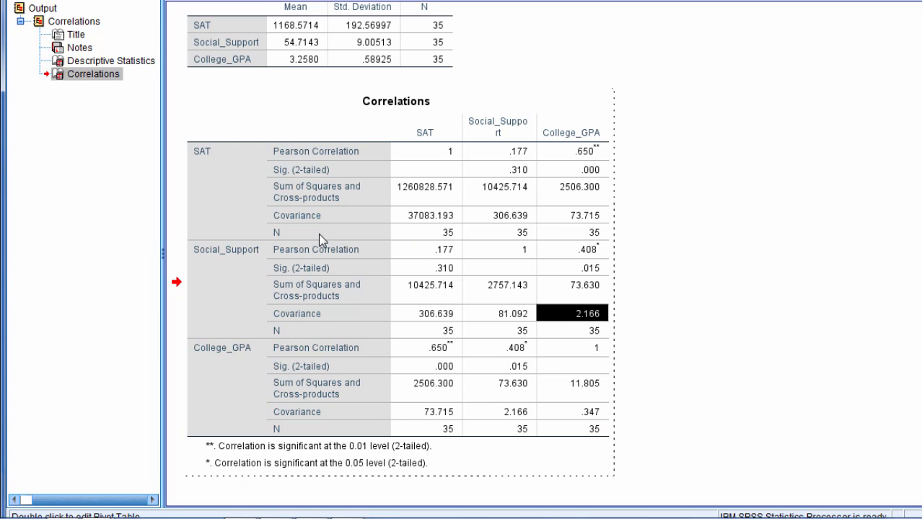
mouse_move(352, 306)
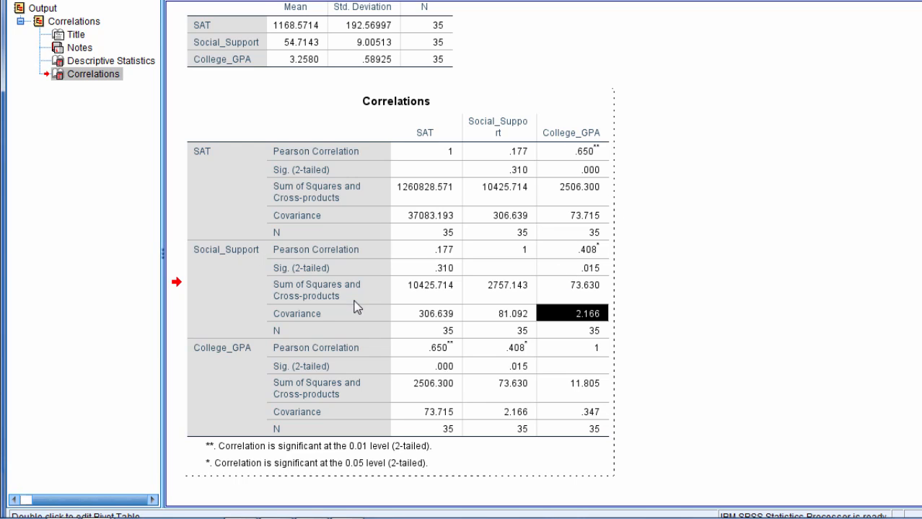
Point out the covariances and the correlations .650 (SAT–College_GPA) and .408 (Social_Support–College_GPA)
click(502, 215)
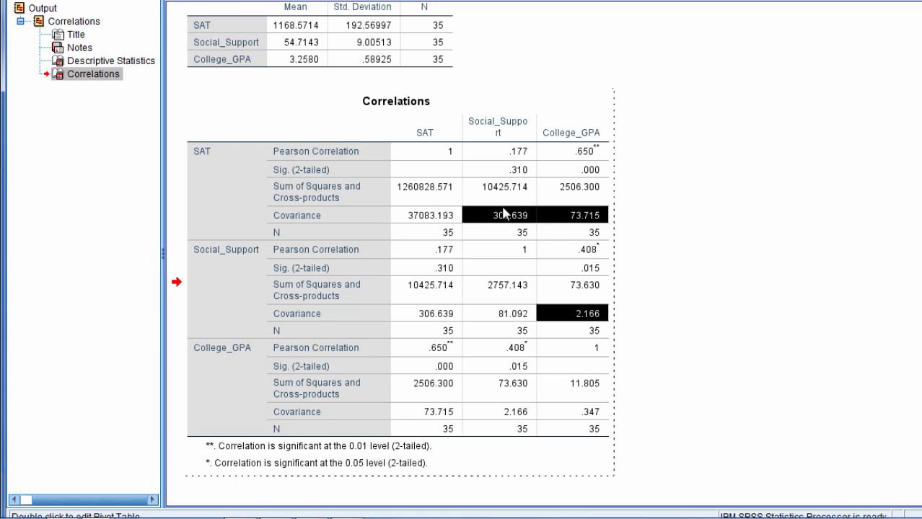
mouse_move(479, 217)
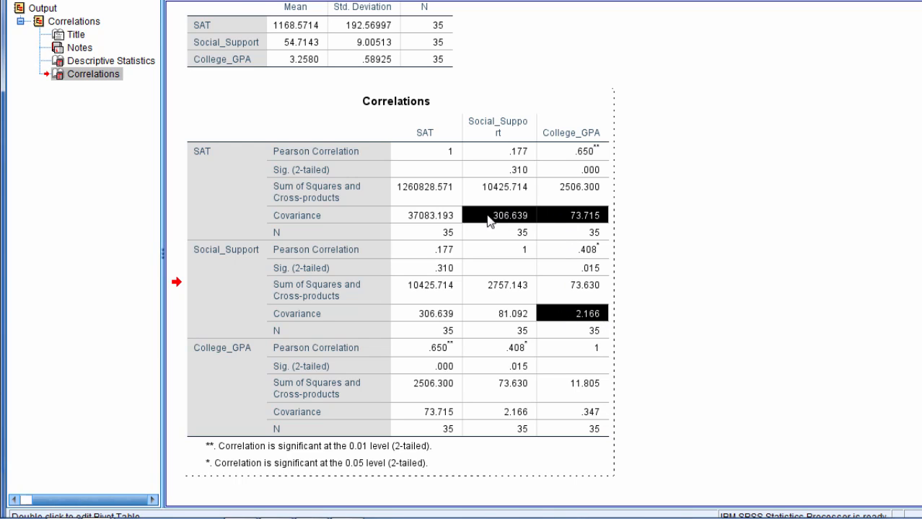
mouse_move(544, 228)
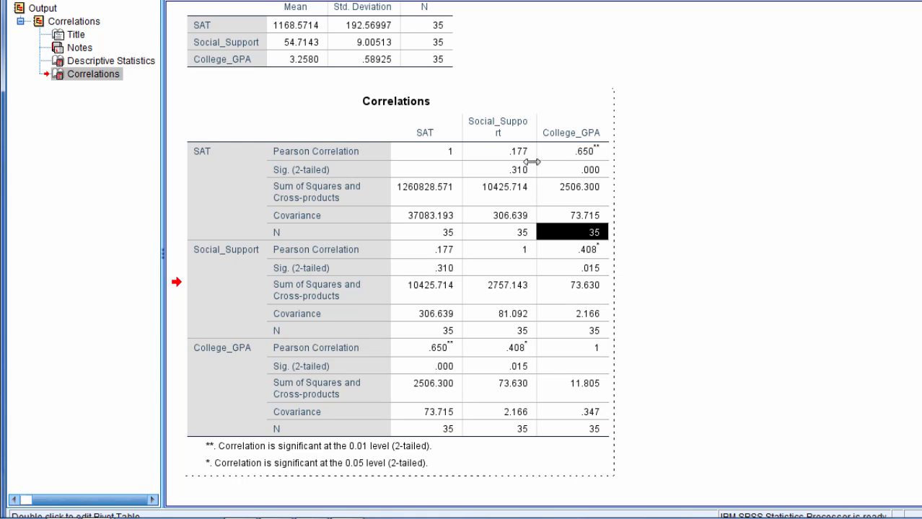
click(519, 152)
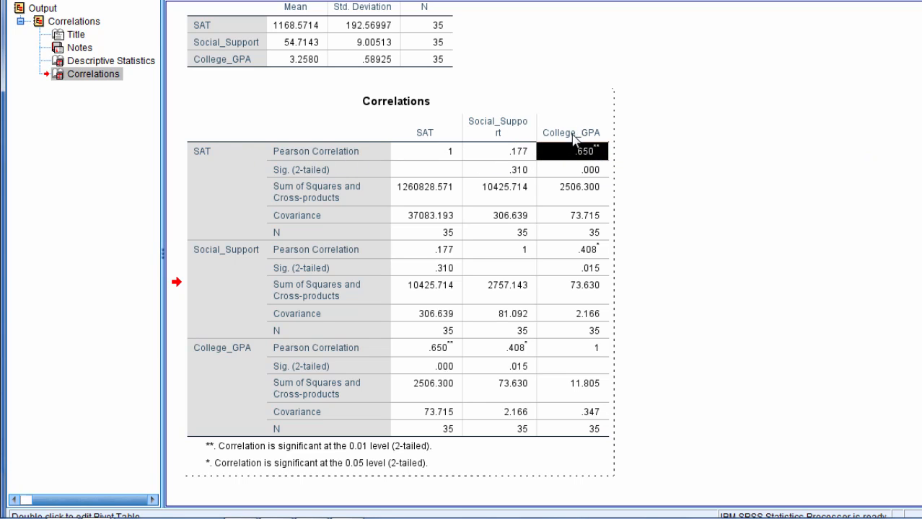
mouse_move(580, 259)
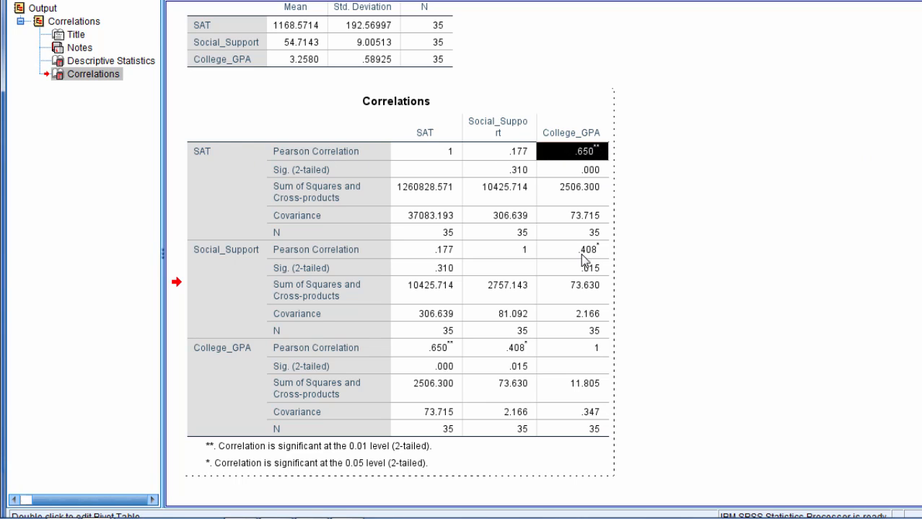
click(583, 250)
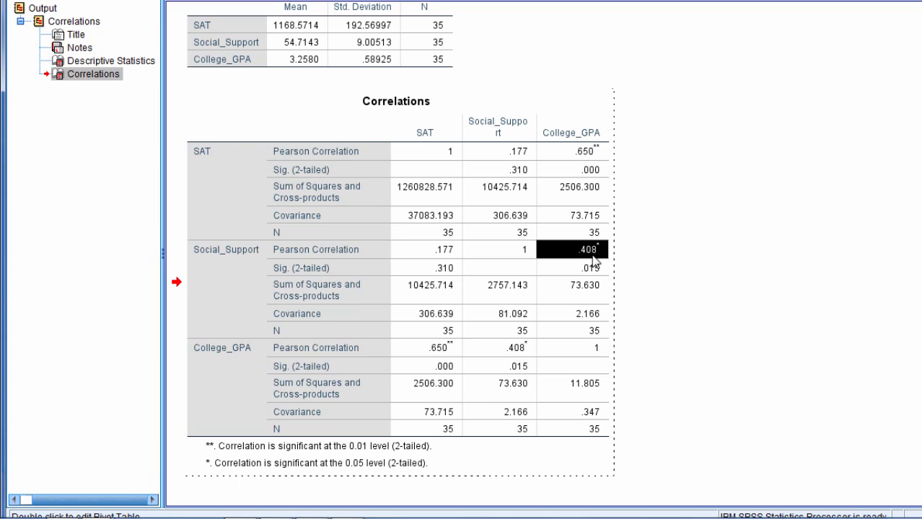
mouse_move(598, 168)
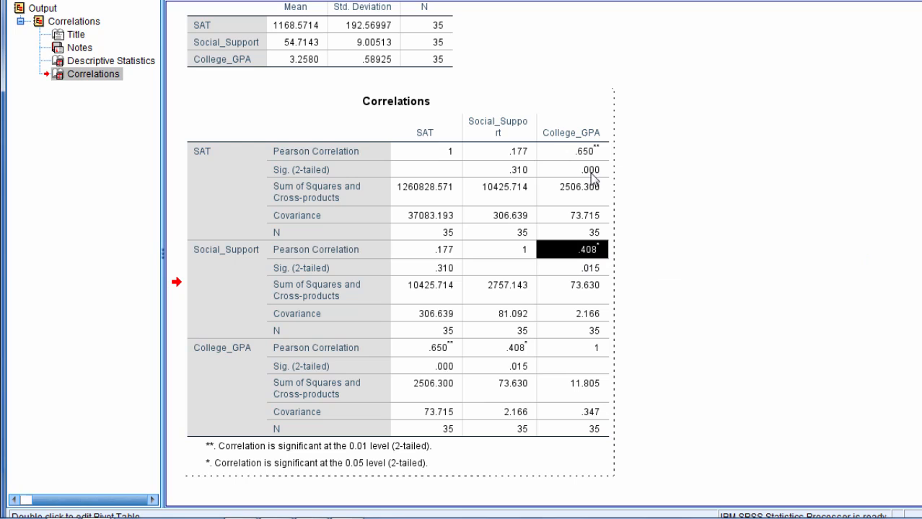
mouse_move(372, 270)
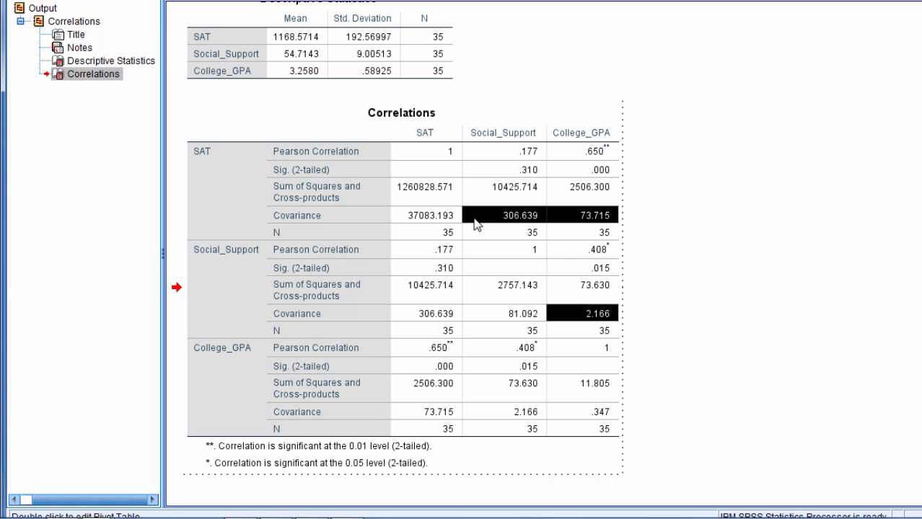
mouse_move(591, 310)
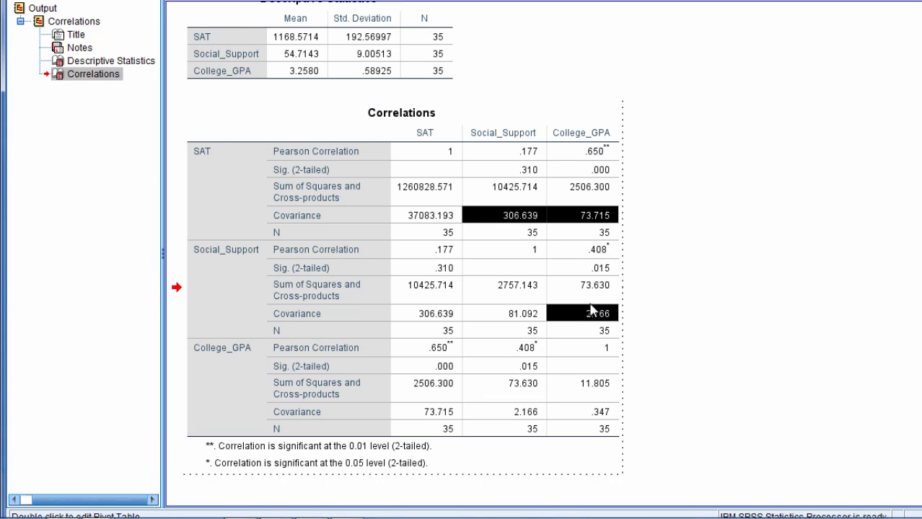
mouse_move(583, 329)
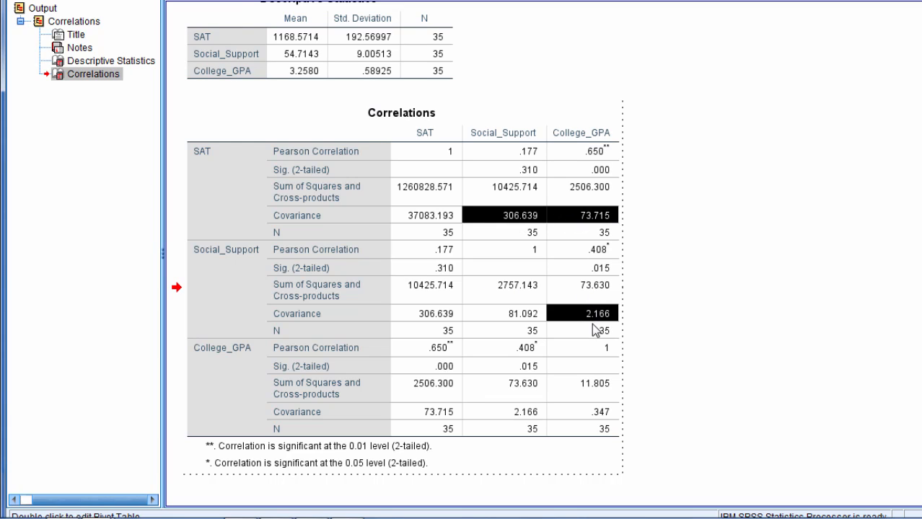
mouse_move(600, 323)
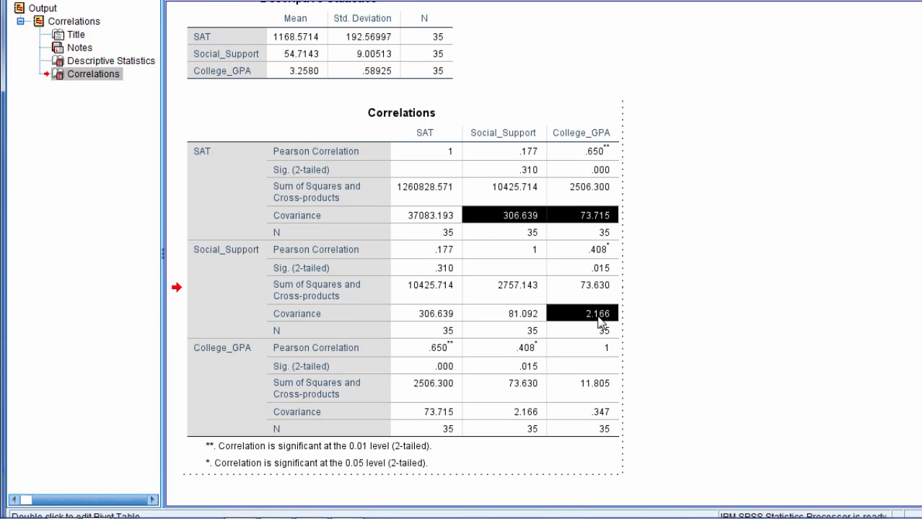
mouse_move(659, 288)
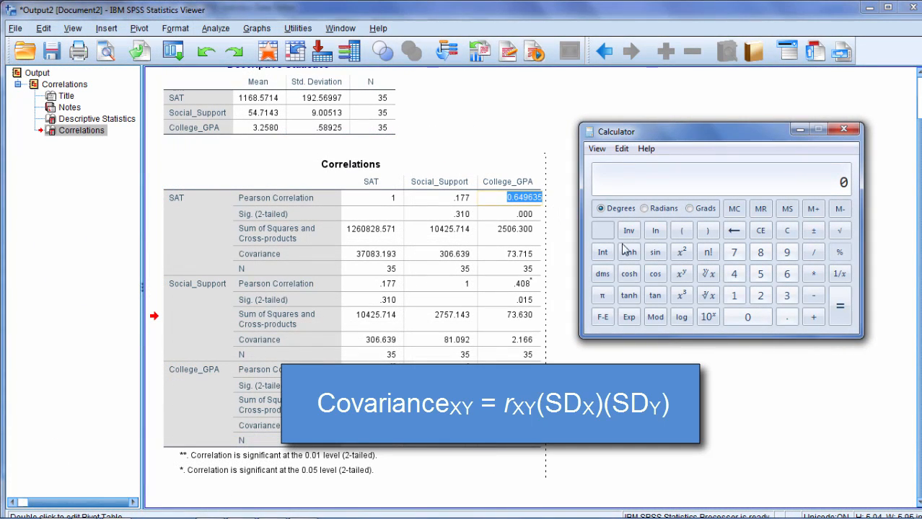
Enter the correlation 0.649635 in Calculator and set it up for multiplication
click(786, 318)
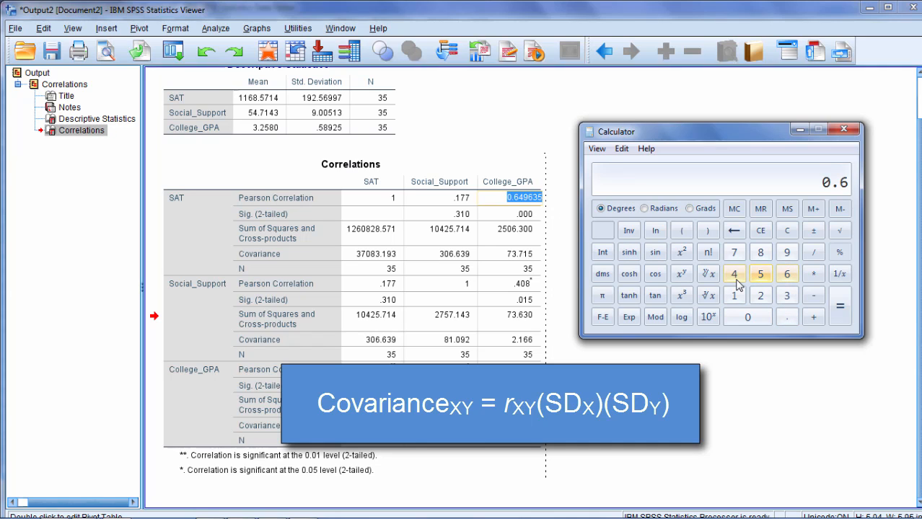
click(787, 251)
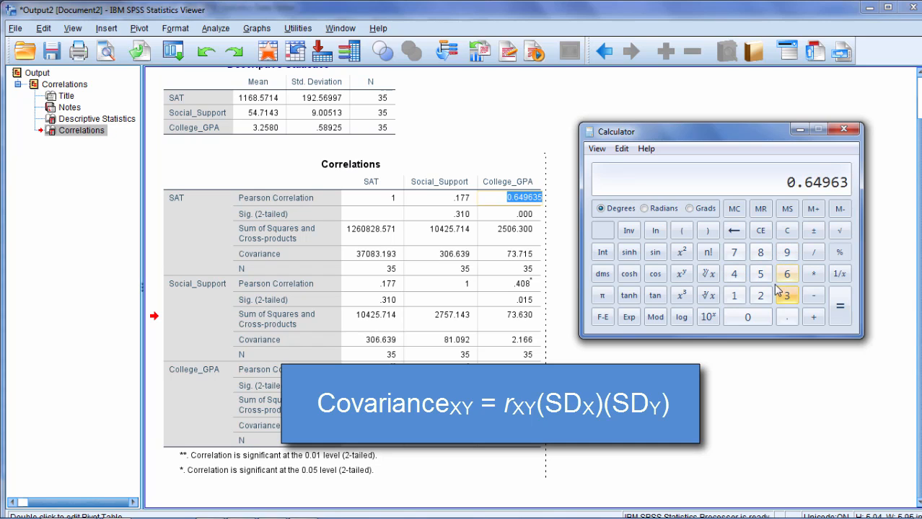
click(811, 275)
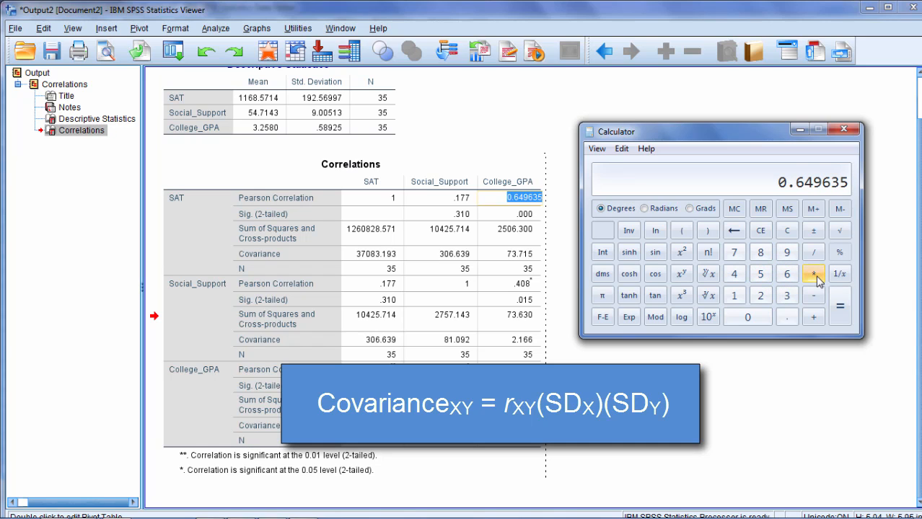
click(810, 277)
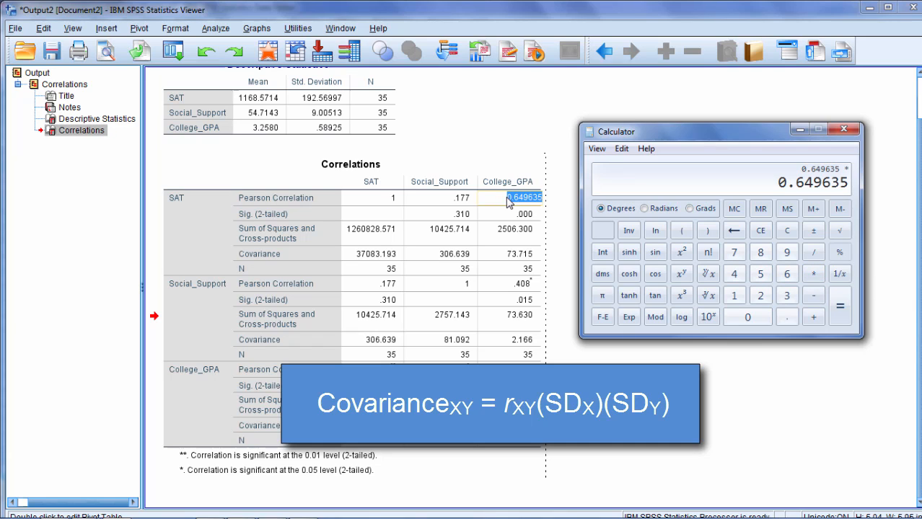
mouse_move(534, 209)
text(0.5892)
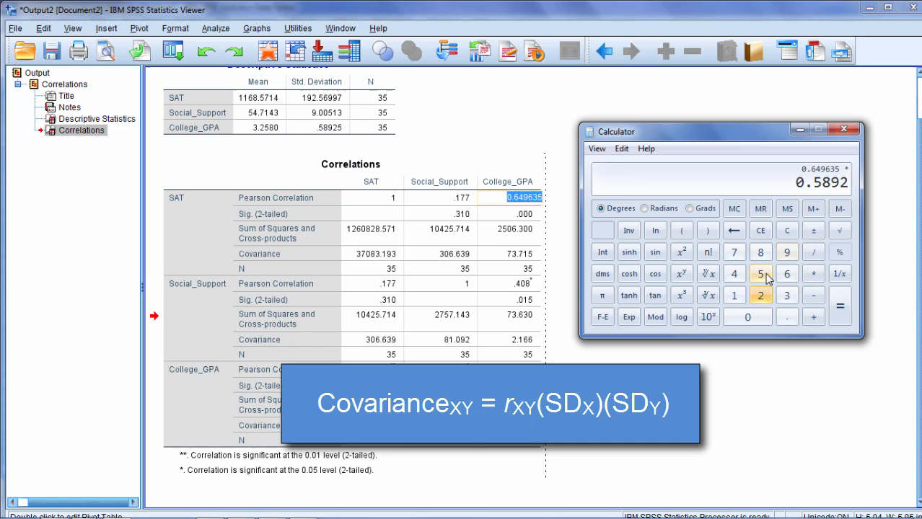
Multiply by 0.58925 and 192.57 to get 73.7152998915375, matching the SPSS covariance 73.715
click(812, 277)
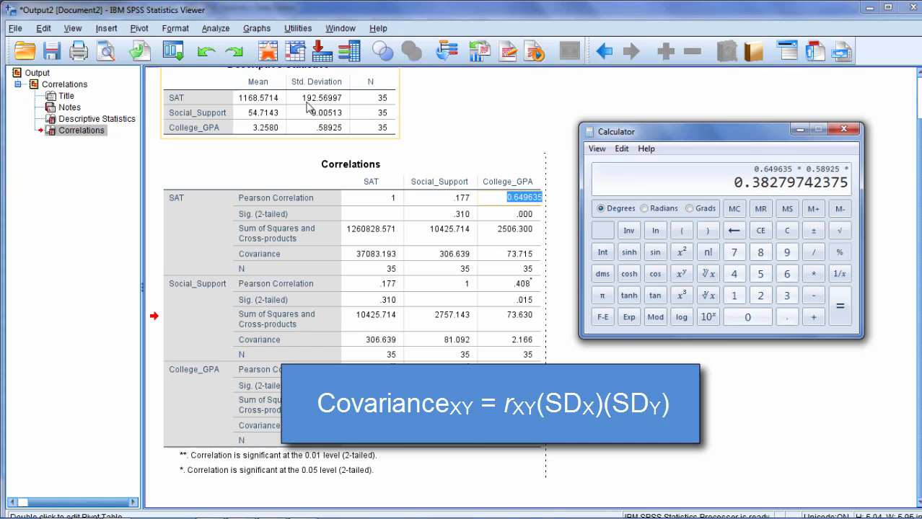
mouse_move(326, 107)
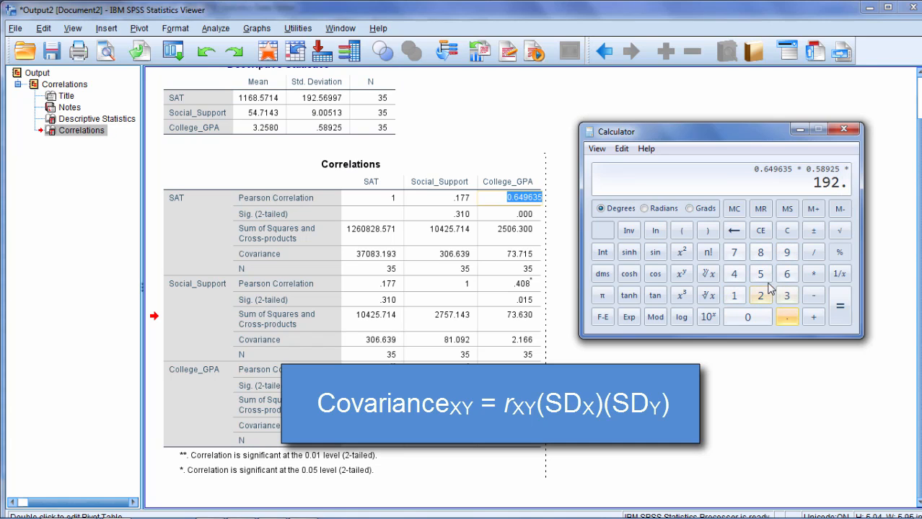
click(734, 251)
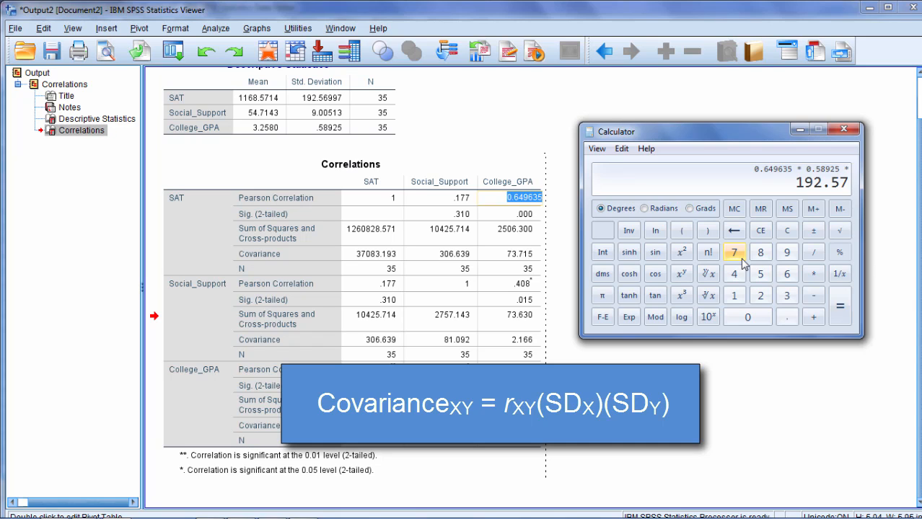
click(838, 317)
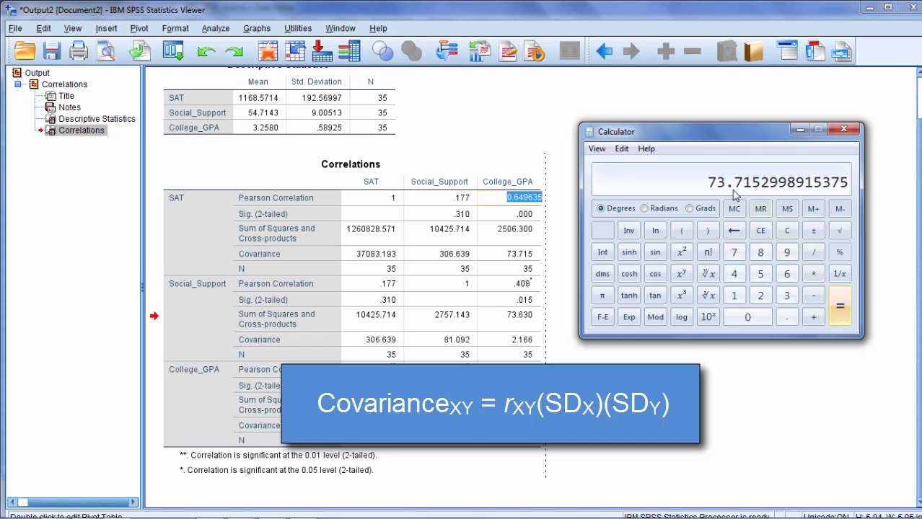